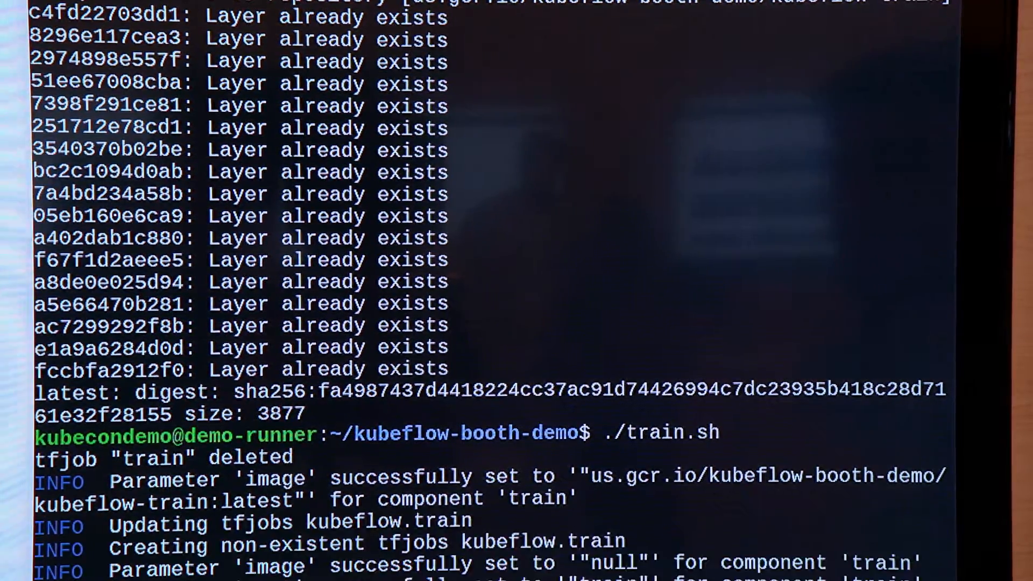
scroll("down", 3)
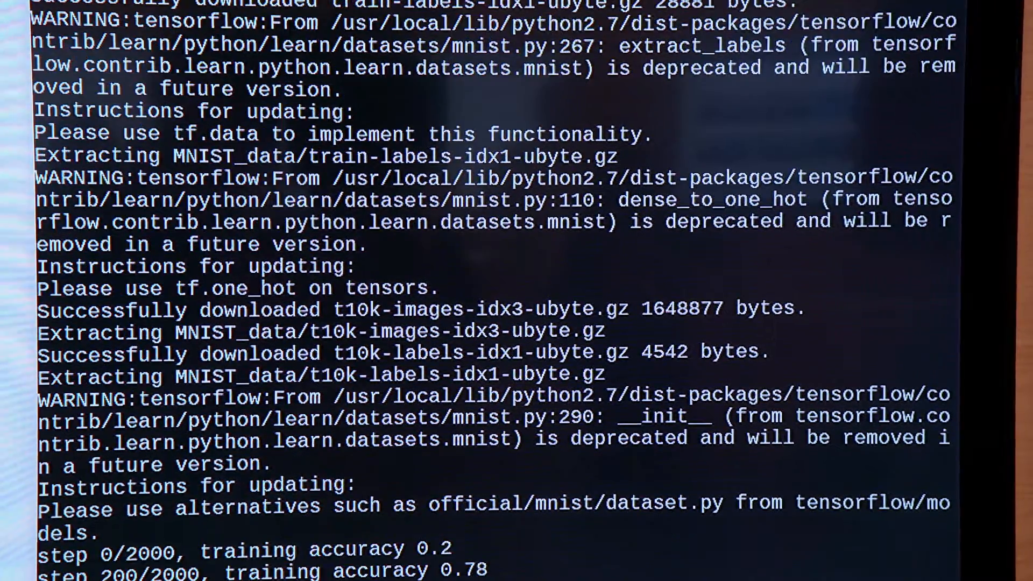
scroll("down", 3)
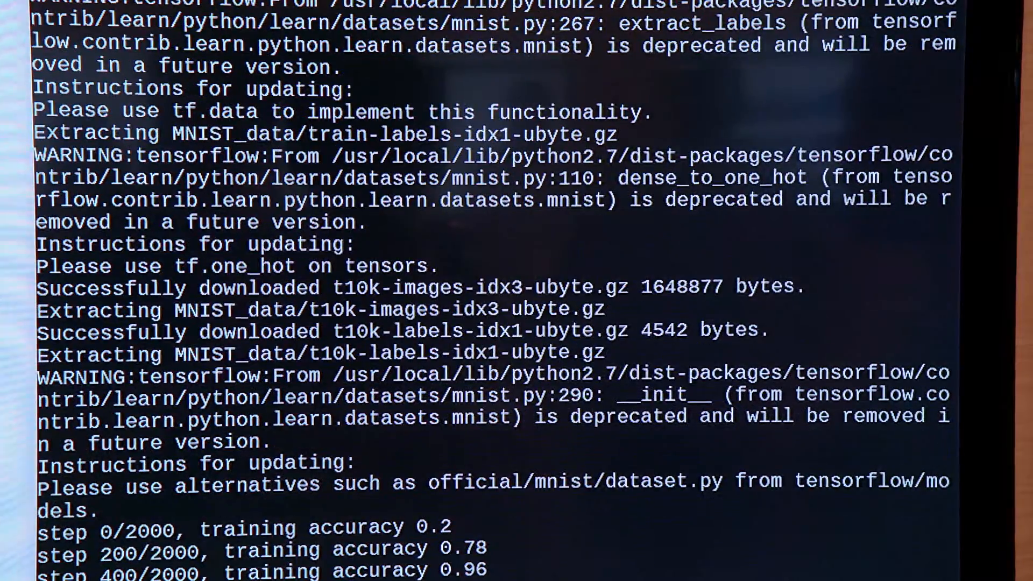
scroll("down", 3)
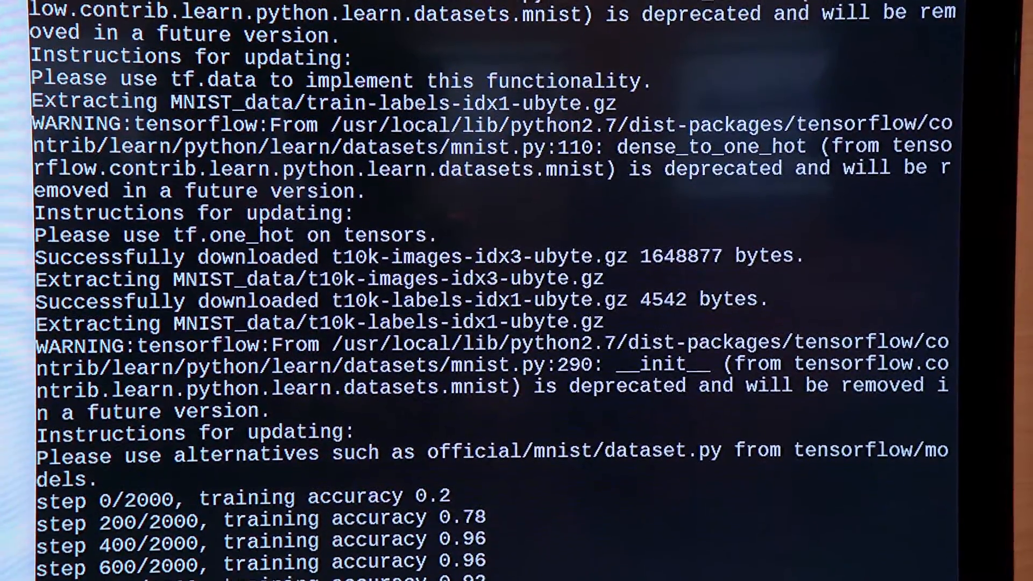